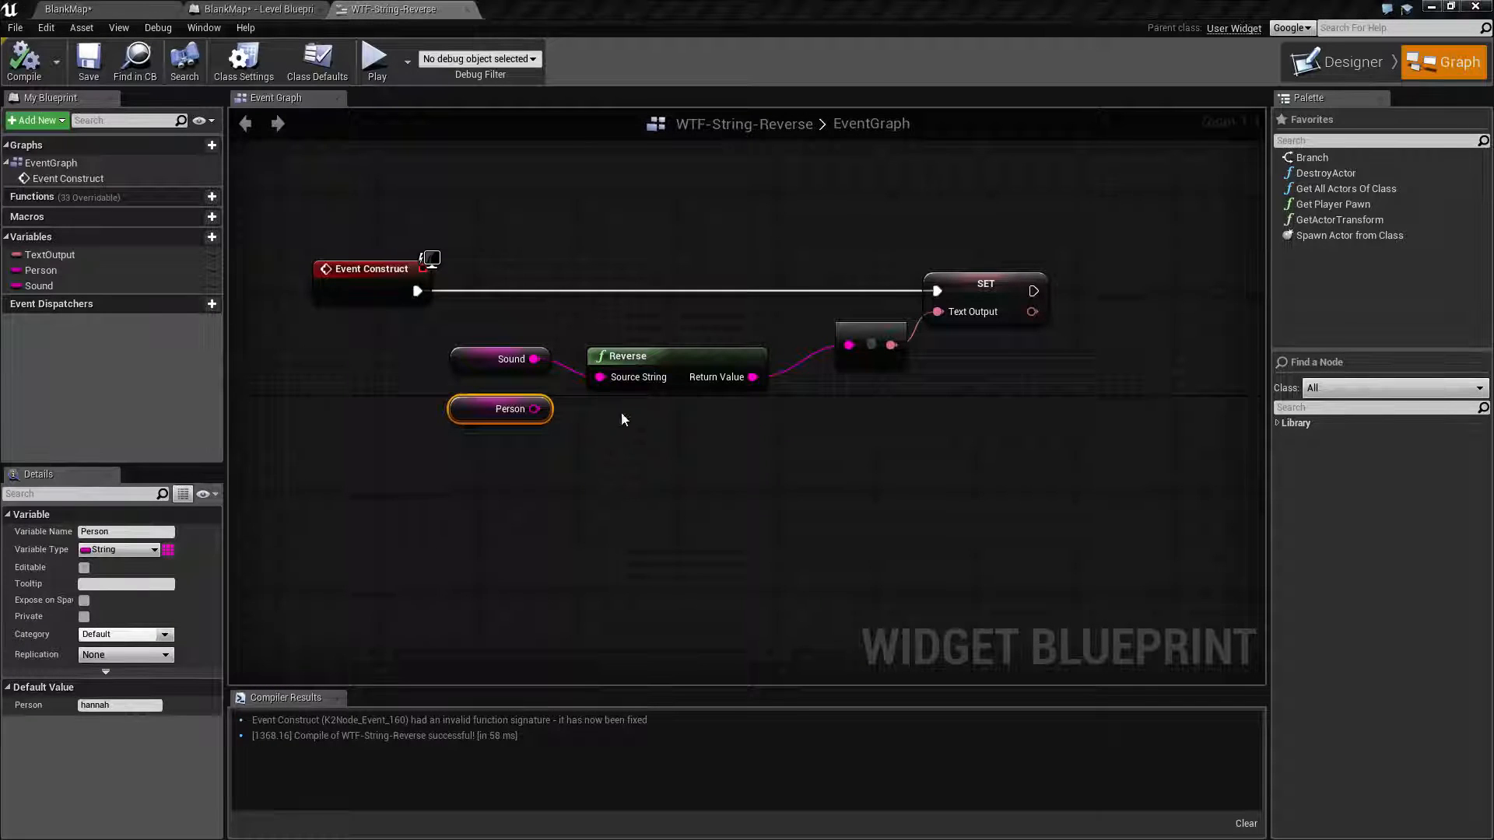
Add a Reverse string node to the widget graph via the node search
{"action": "right_click", "coordinate": [624, 444]}
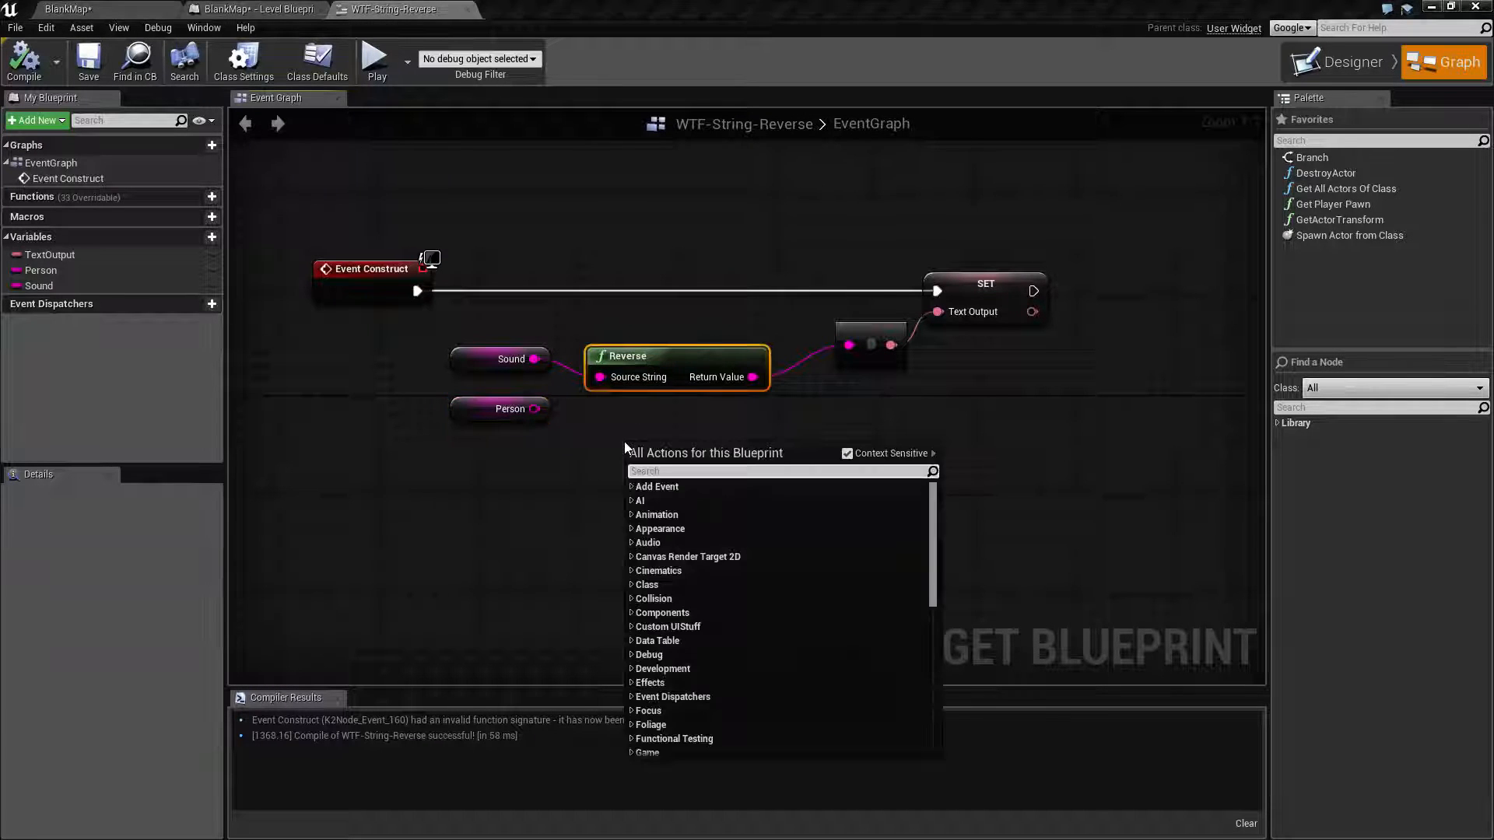
{"action": "type", "text": "r"}
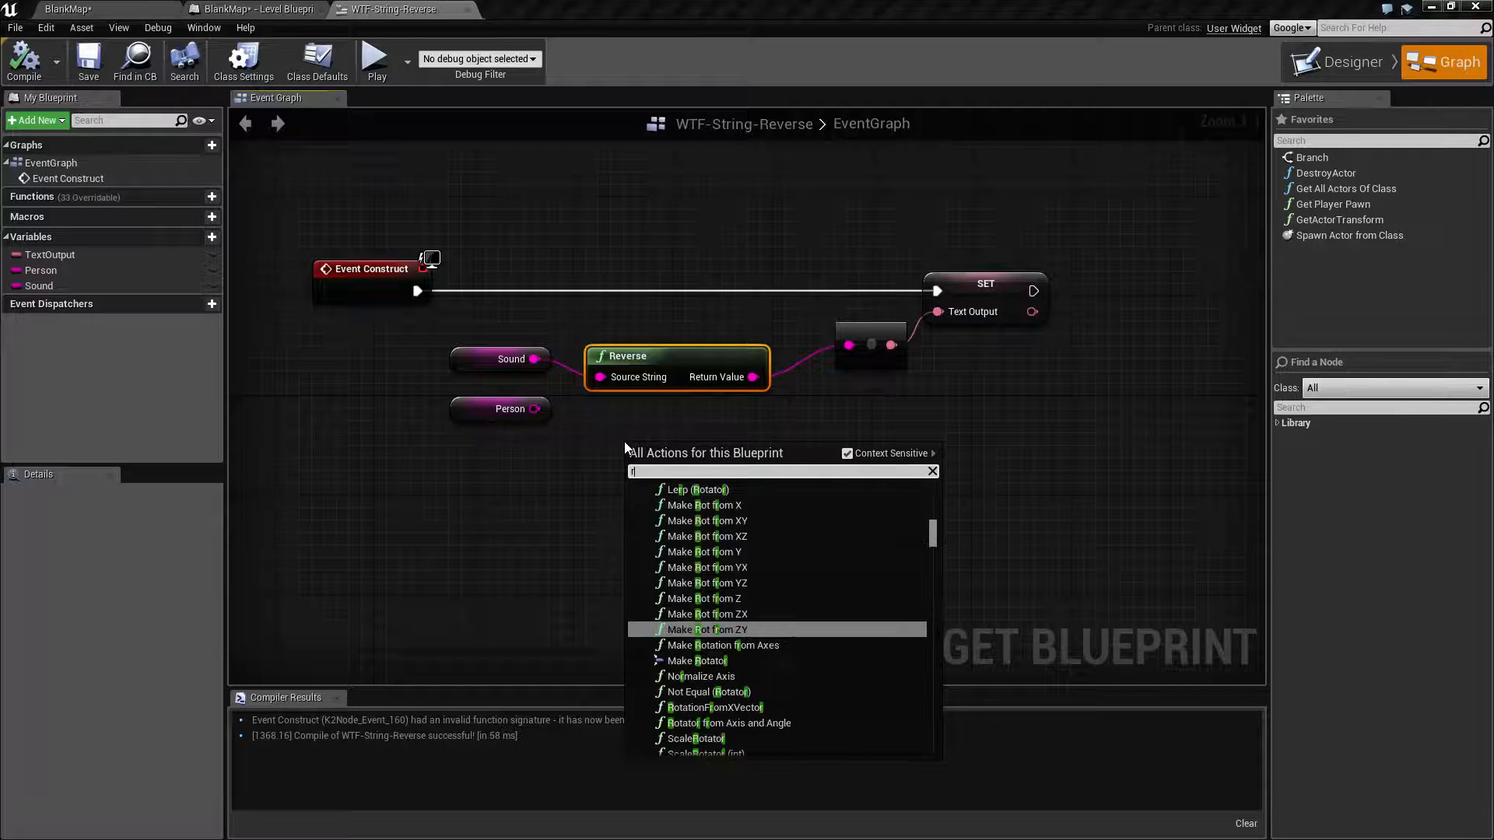
{"action": "type", "text": "reverse"}
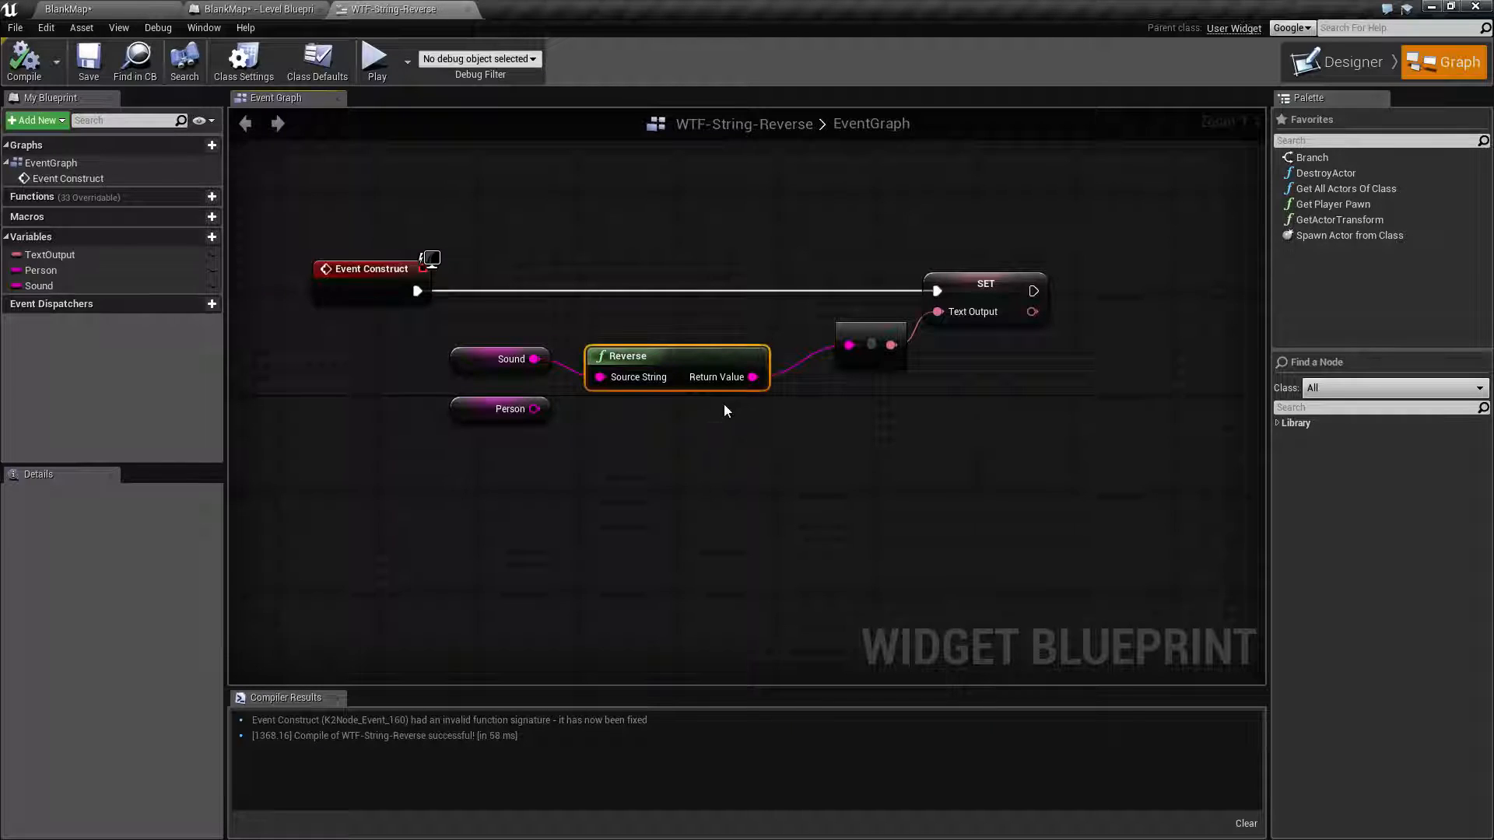
Check the Sound variable's default Bark and launch the preview showing kraB
{"action": "left_click", "coordinate": [510, 359]}
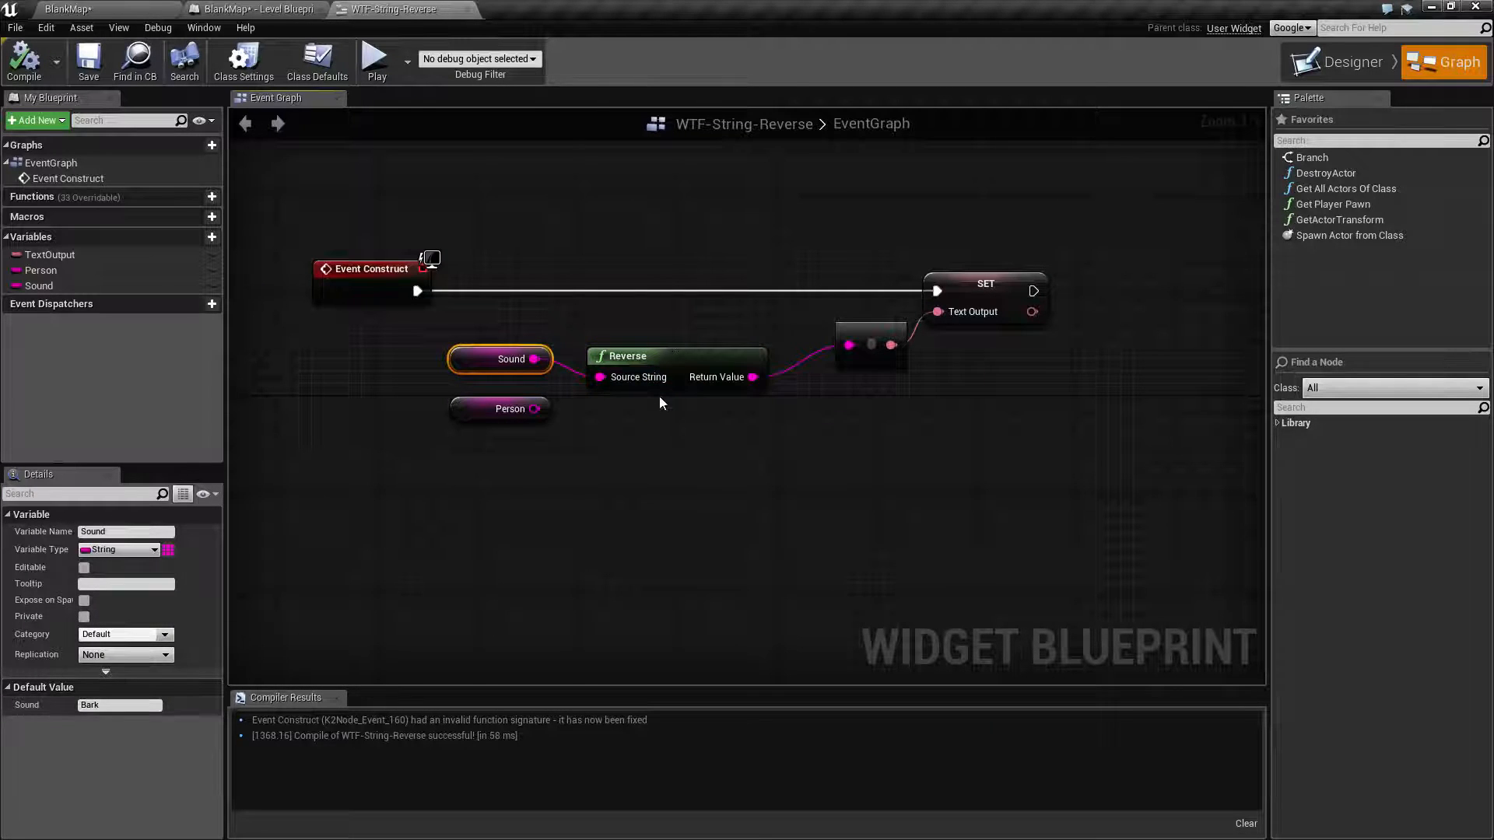
{"action": "left_click", "coordinate": [375, 59]}
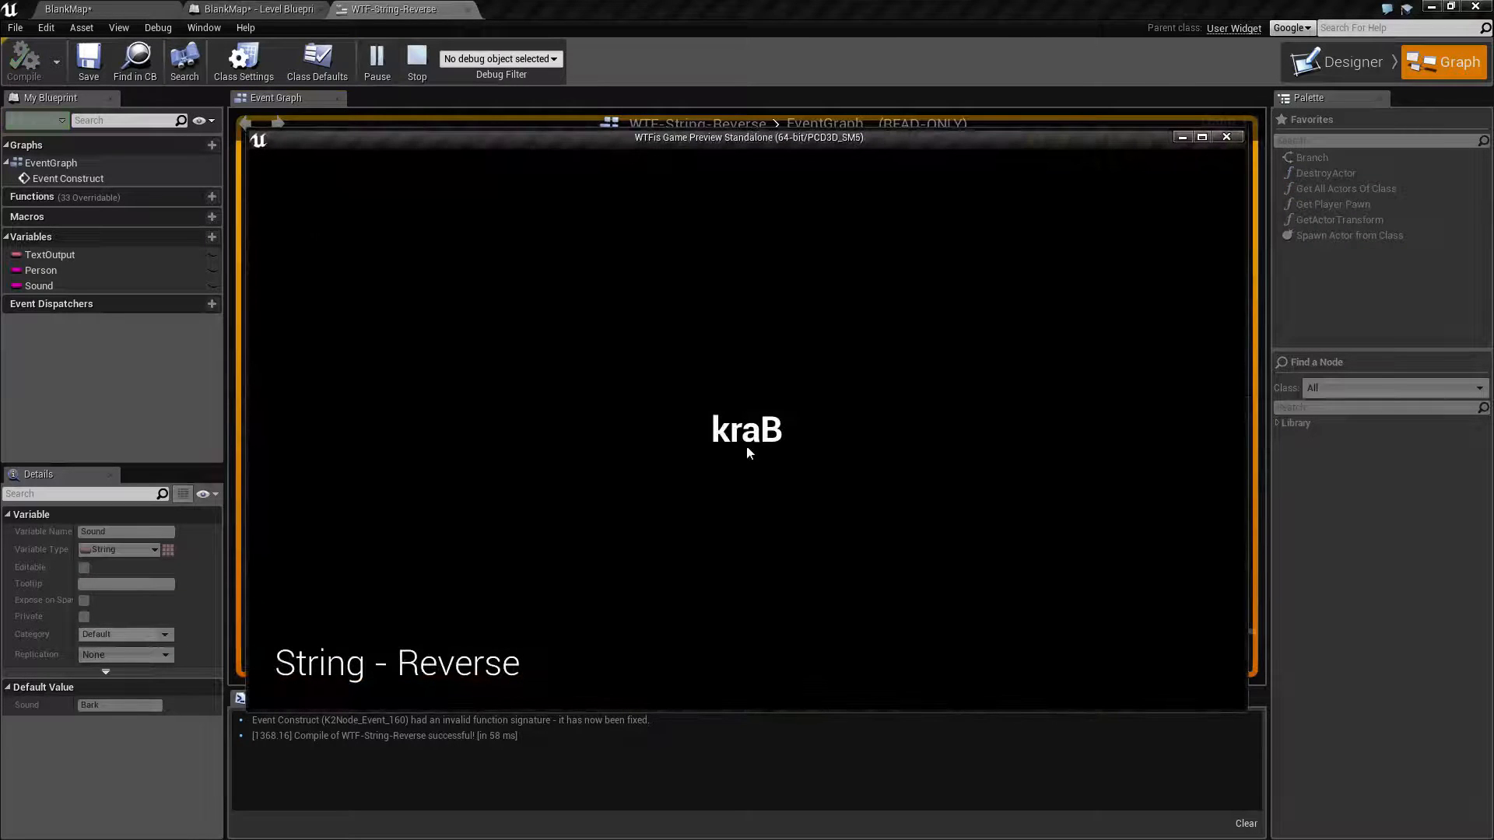
{"action": "mouse_move", "coordinate": [857, 383]}
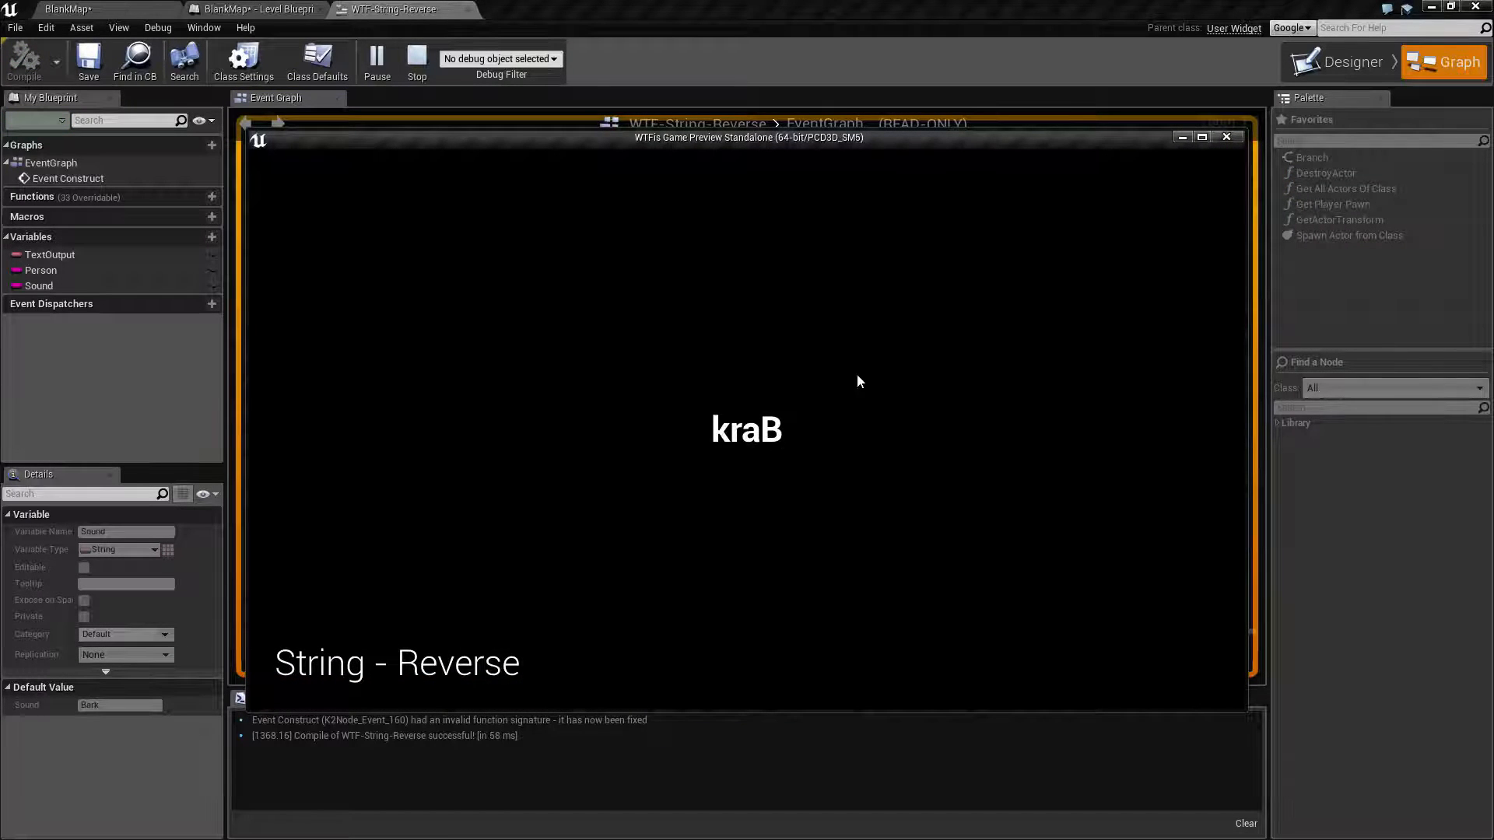
{"action": "mouse_move", "coordinate": [772, 364]}
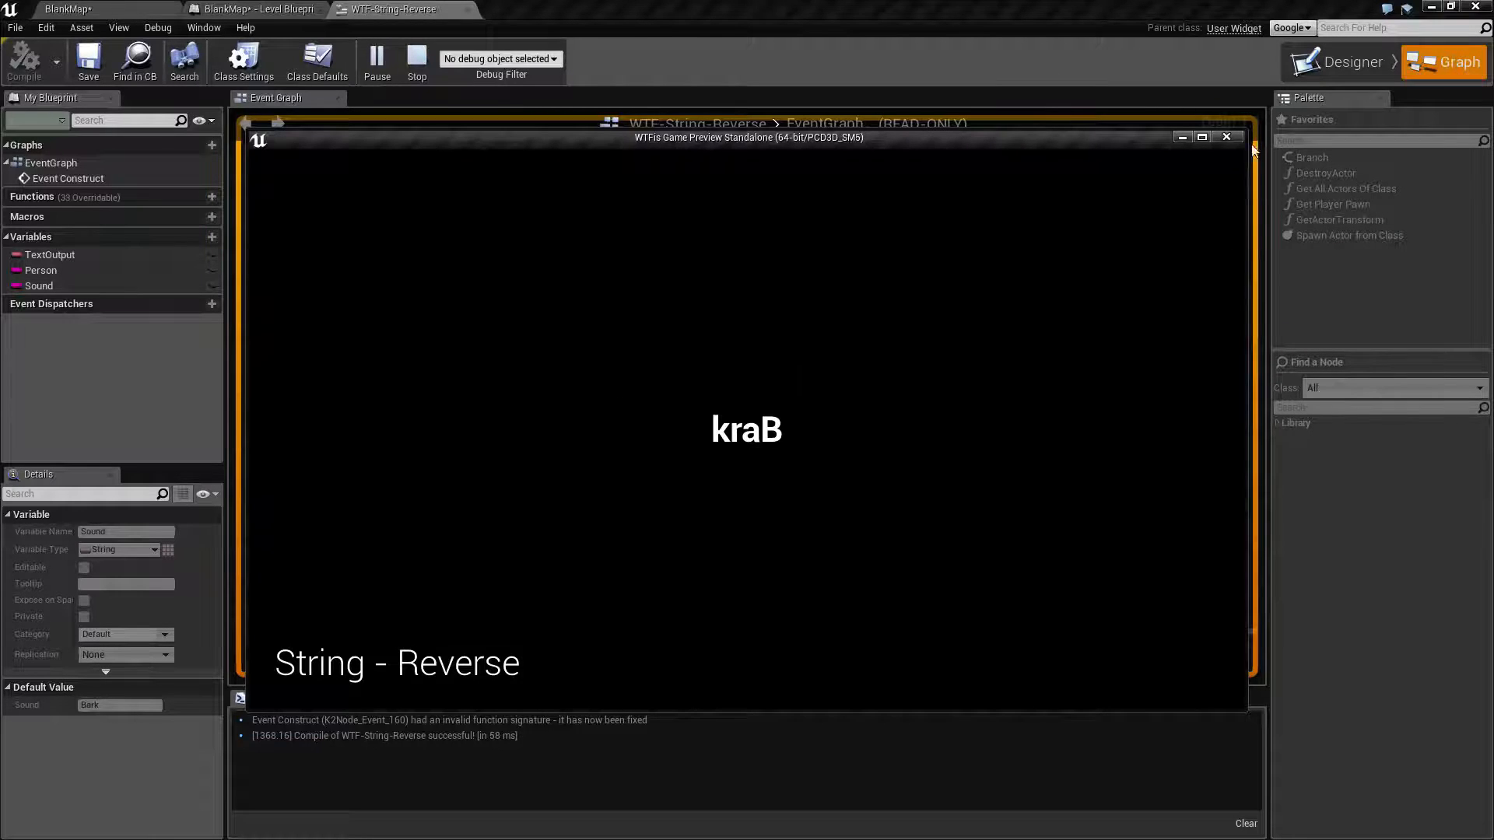
Preview Person reversed instead of Sound, showing the palindrome hannah, then close the preview
{"action": "left_click", "coordinate": [1226, 137]}
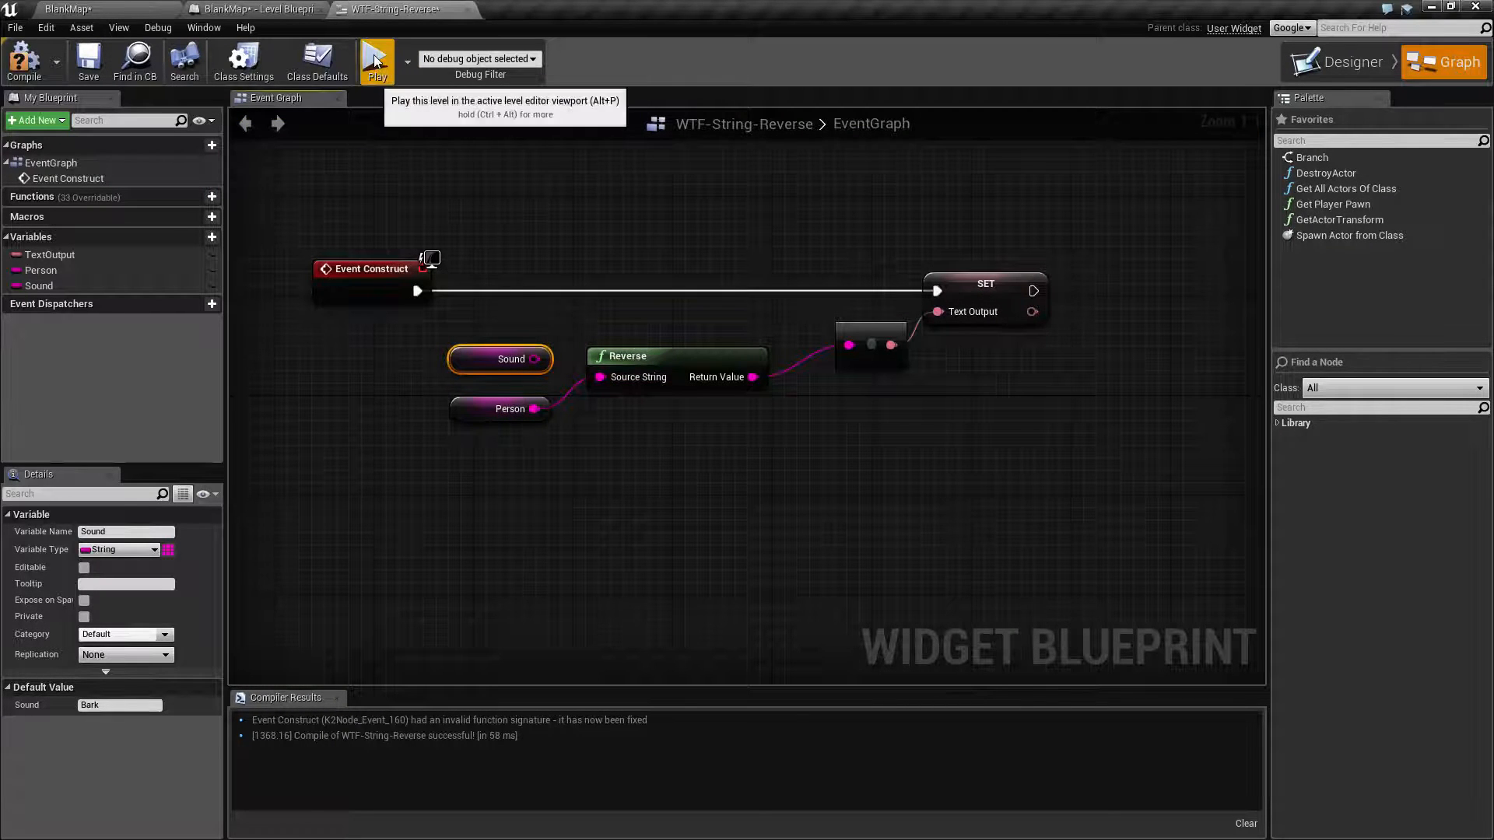
{"action": "left_click", "coordinate": [376, 60]}
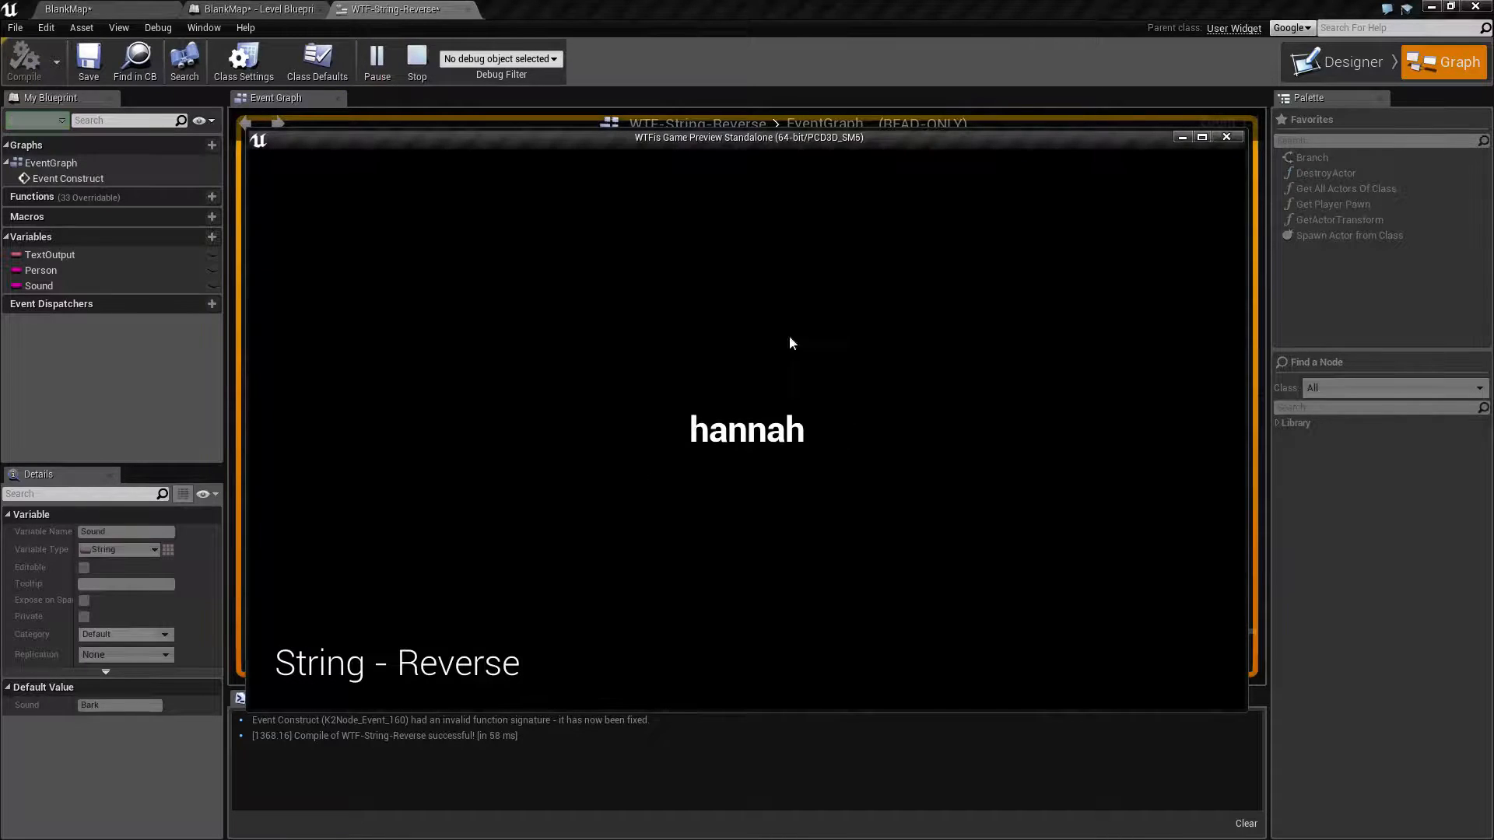
{"action": "mouse_move", "coordinate": [868, 448]}
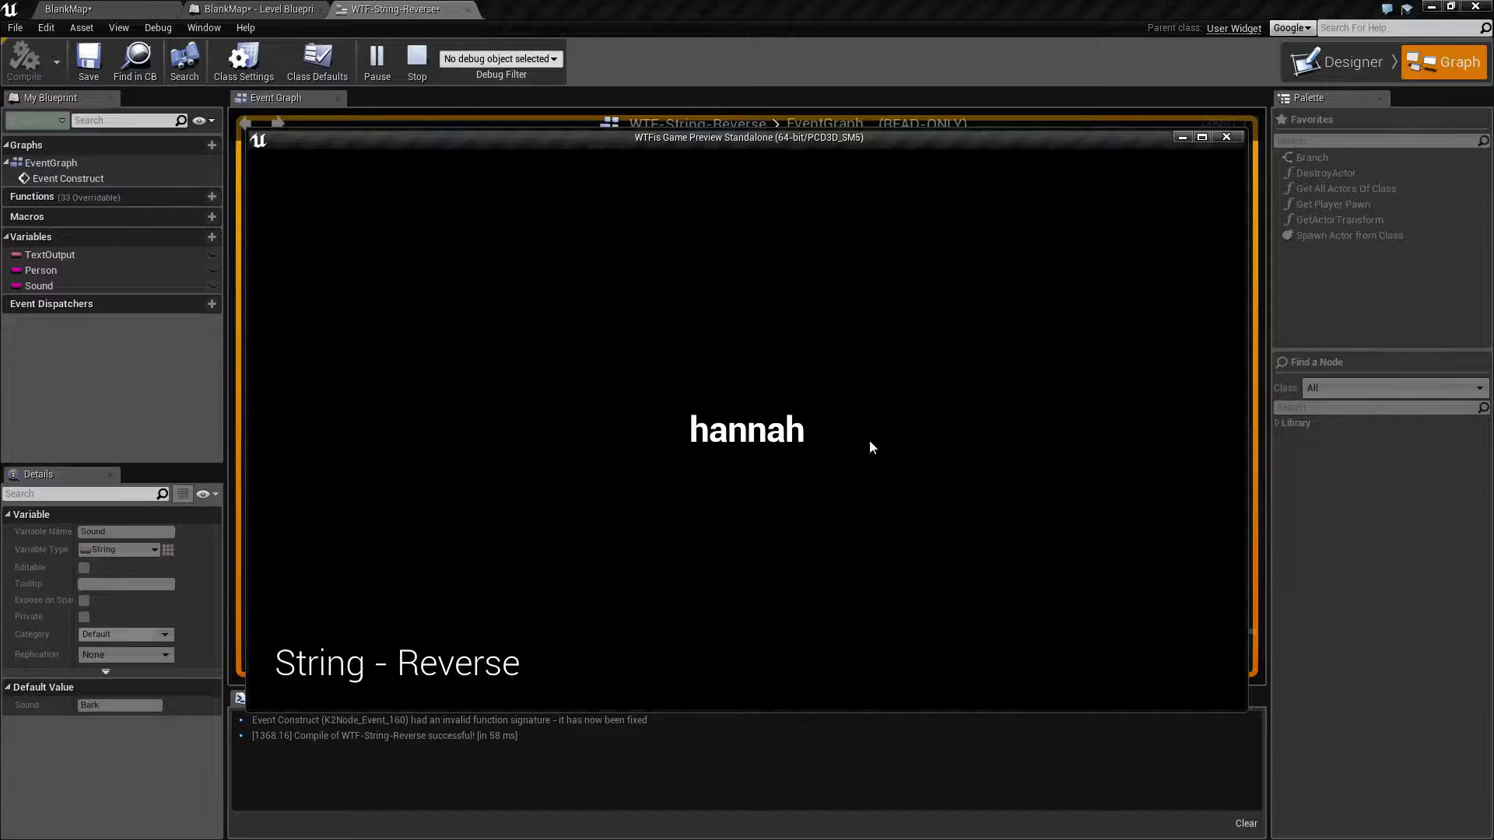
{"action": "mouse_move", "coordinate": [1228, 137]}
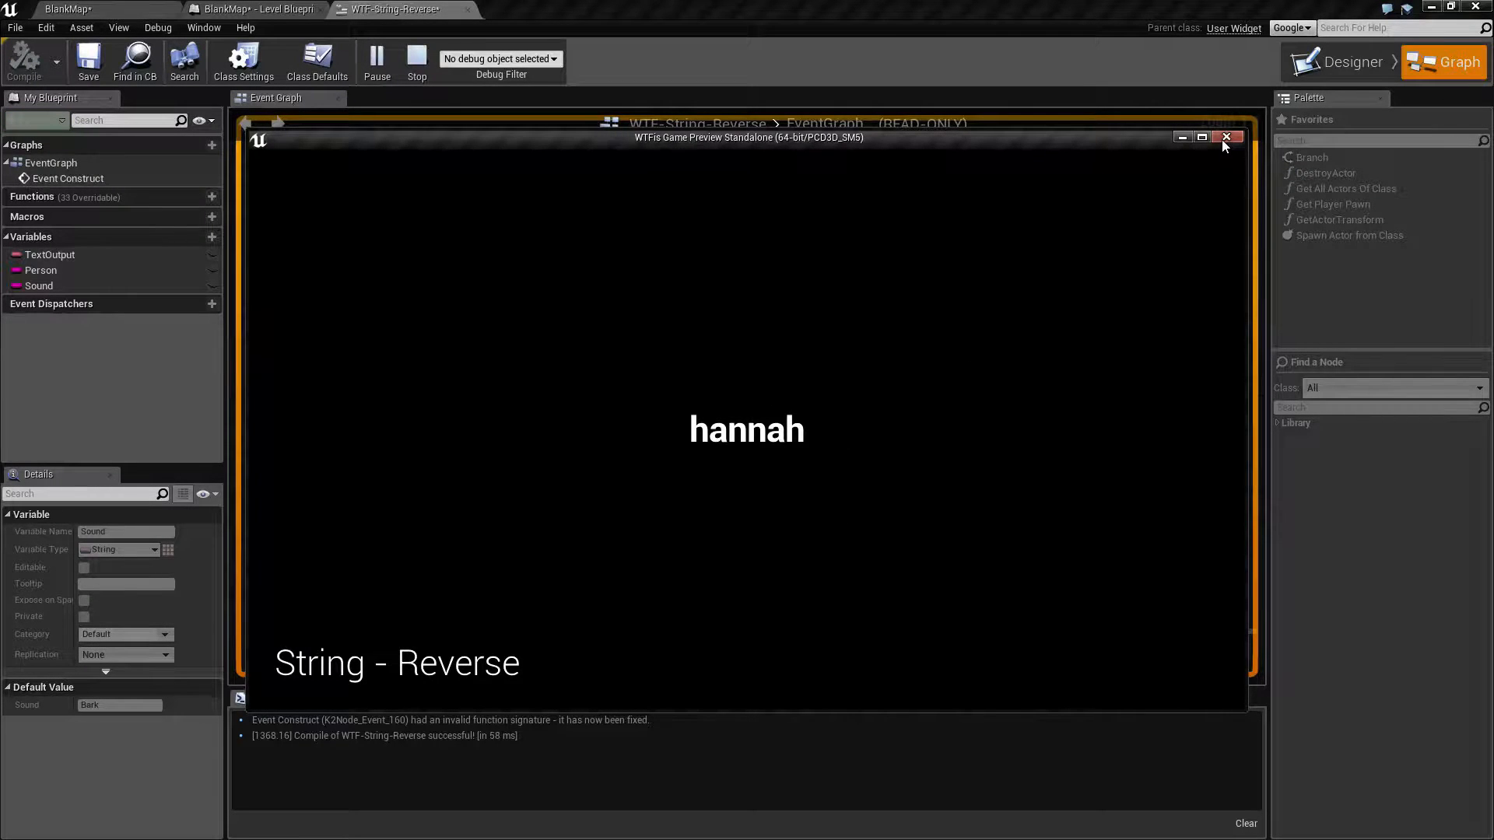
{"action": "left_click", "coordinate": [1227, 137]}
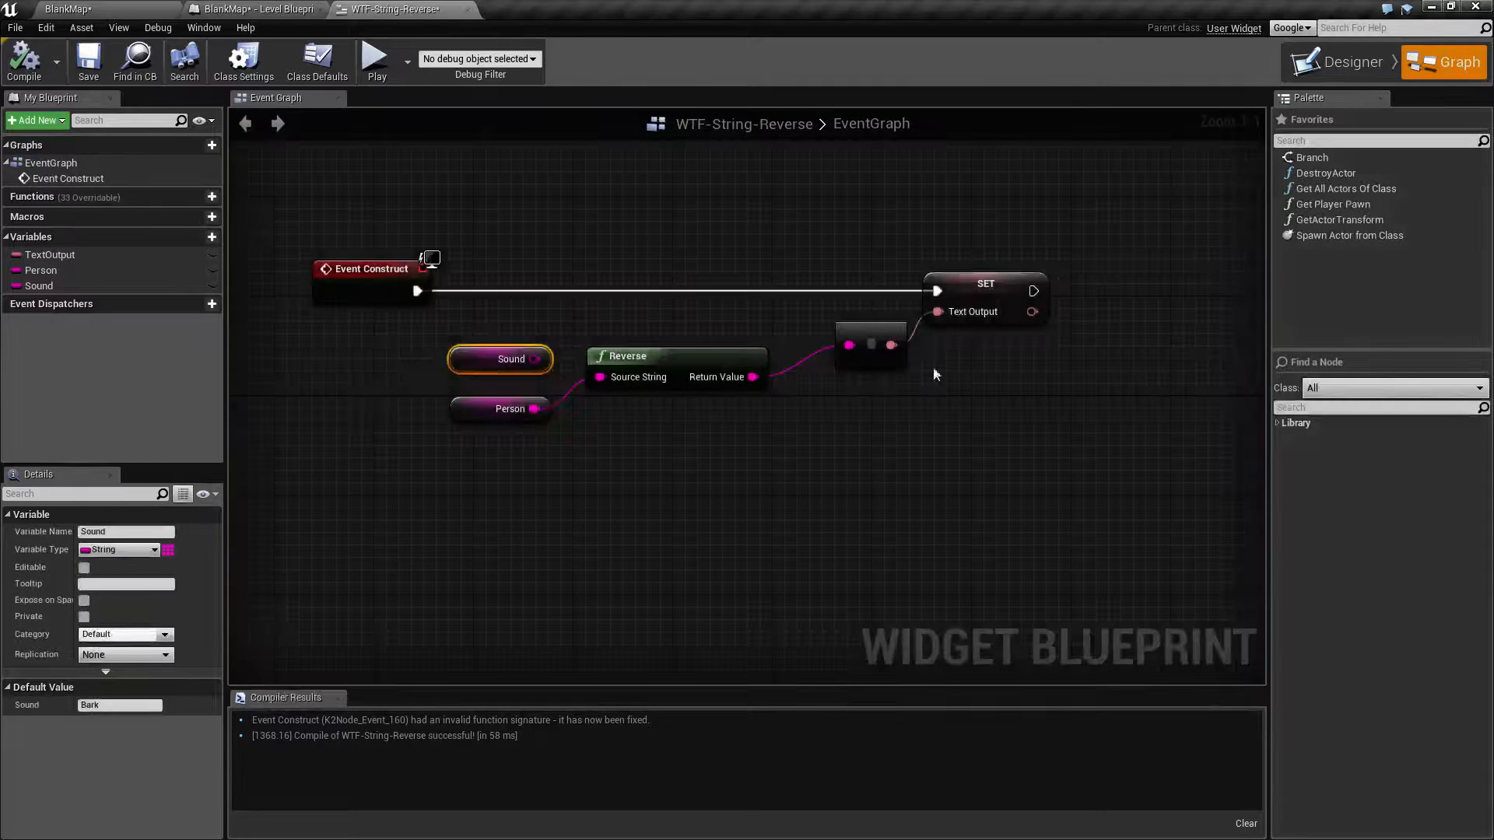
{"action": "left_click", "coordinate": [763, 476]}
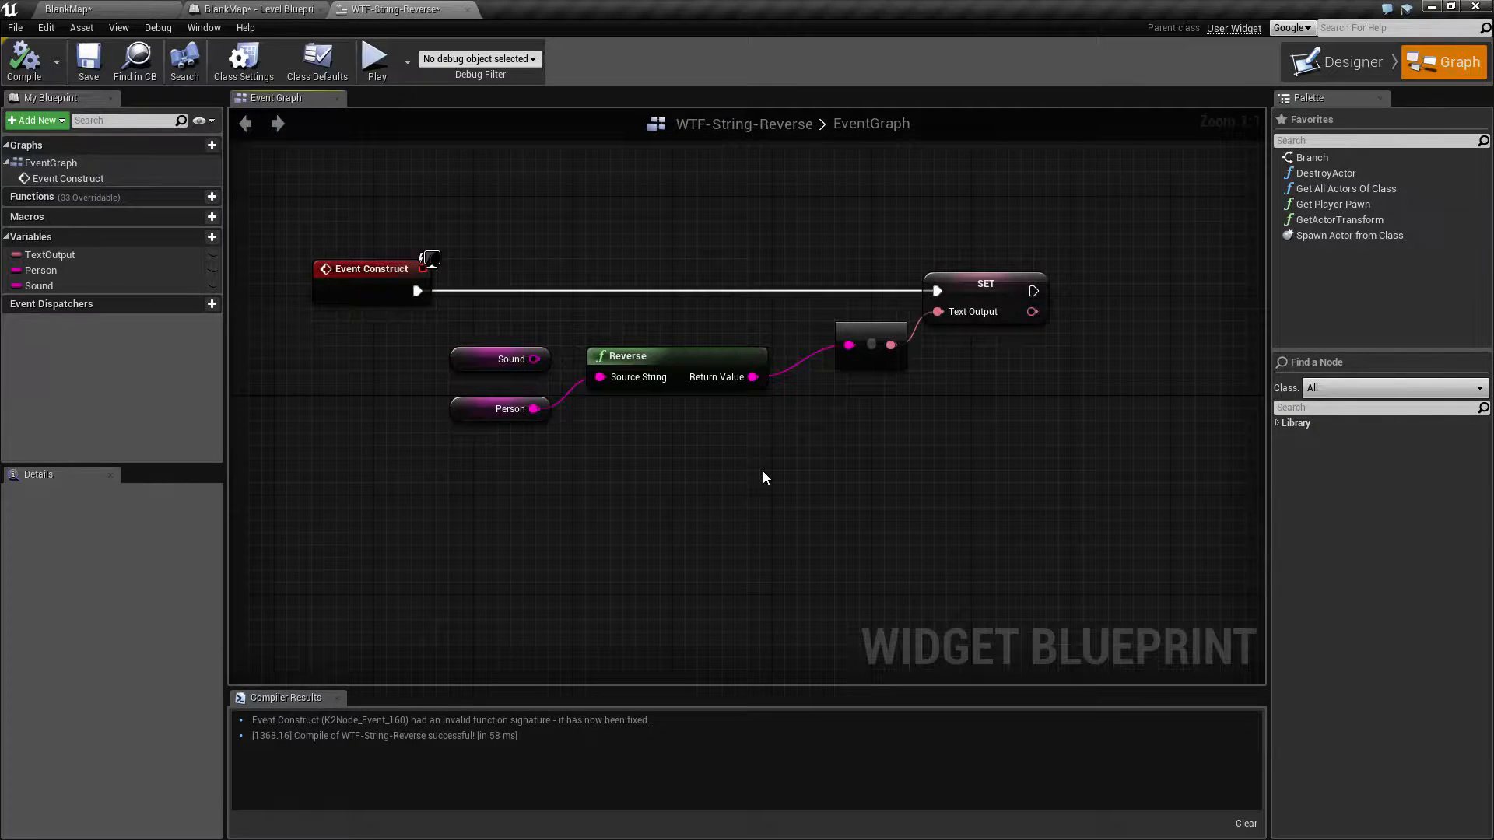
{"action": "left_click", "coordinate": [656, 354]}
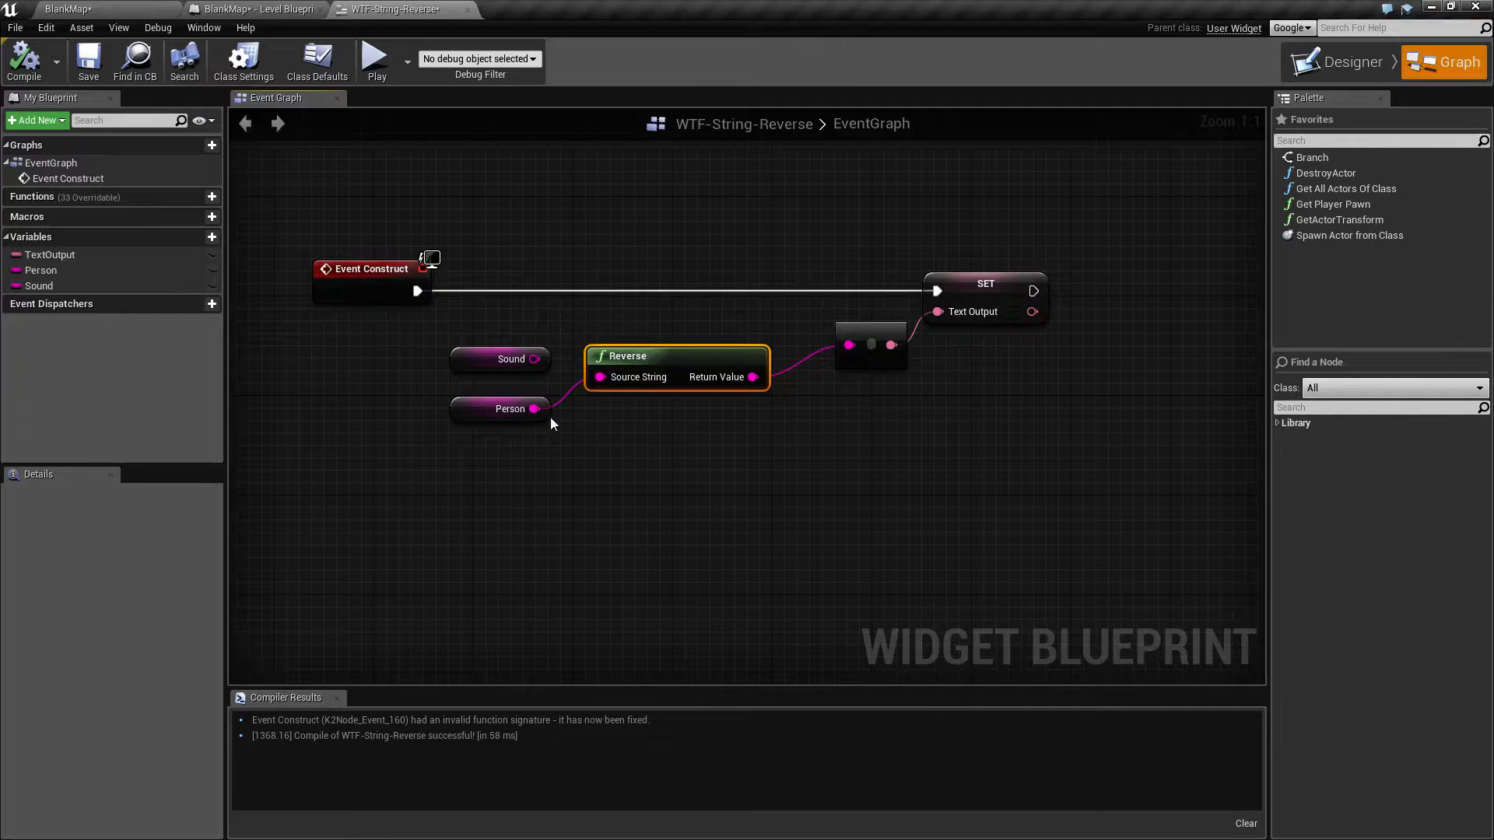
{"action": "mouse_move", "coordinate": [864, 340]}
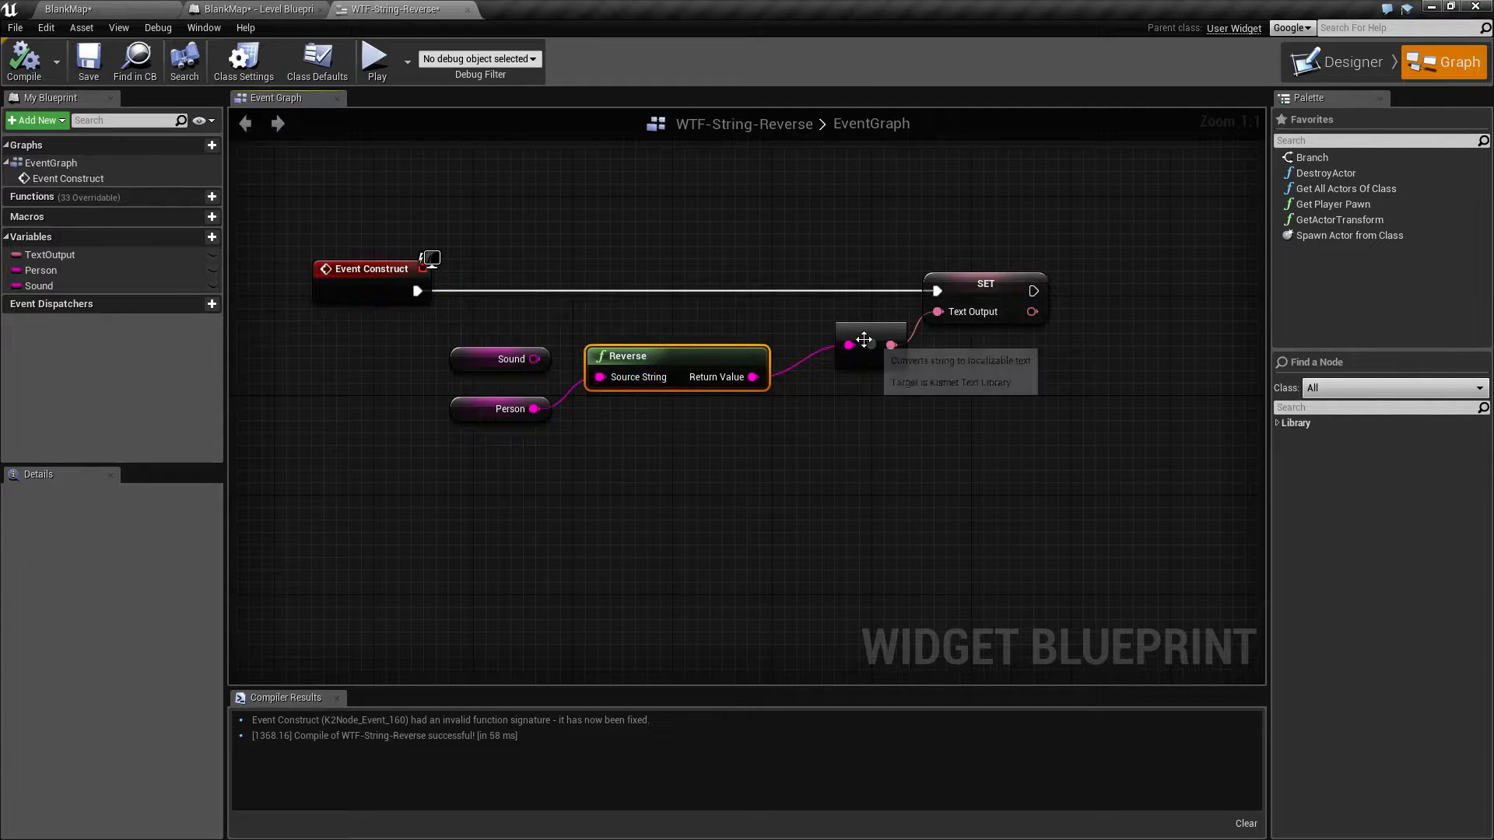
{"action": "mouse_move", "coordinate": [666, 537]}
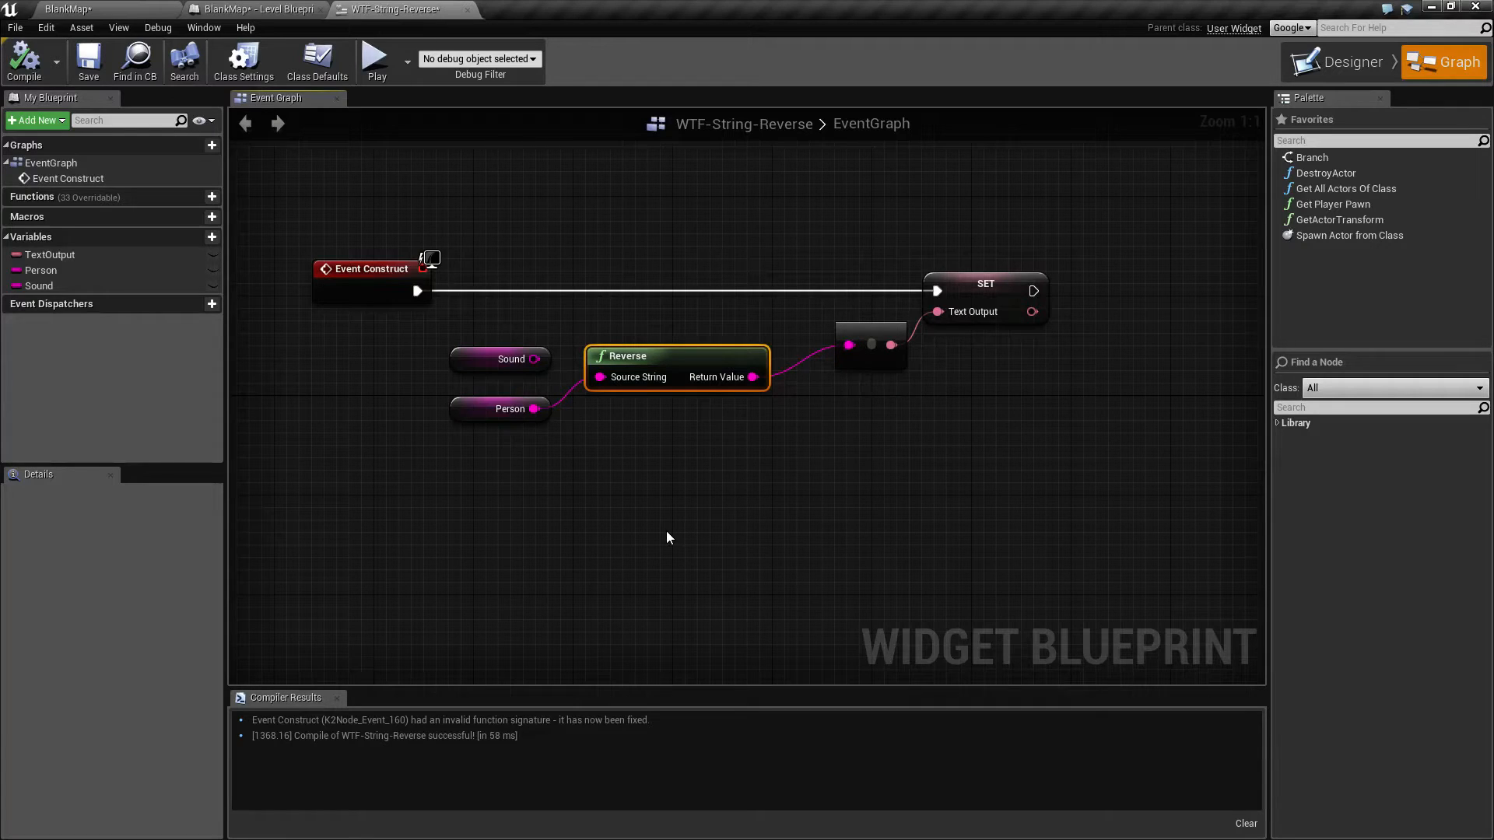